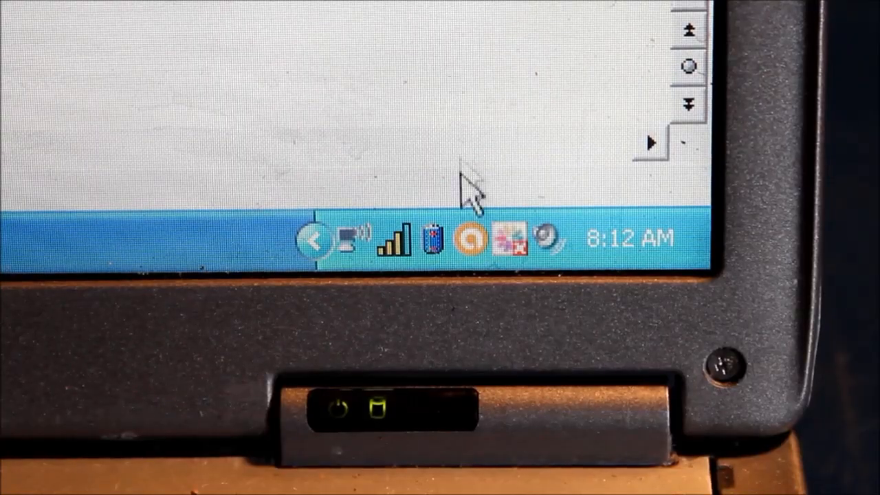
mouse_move(432, 241)
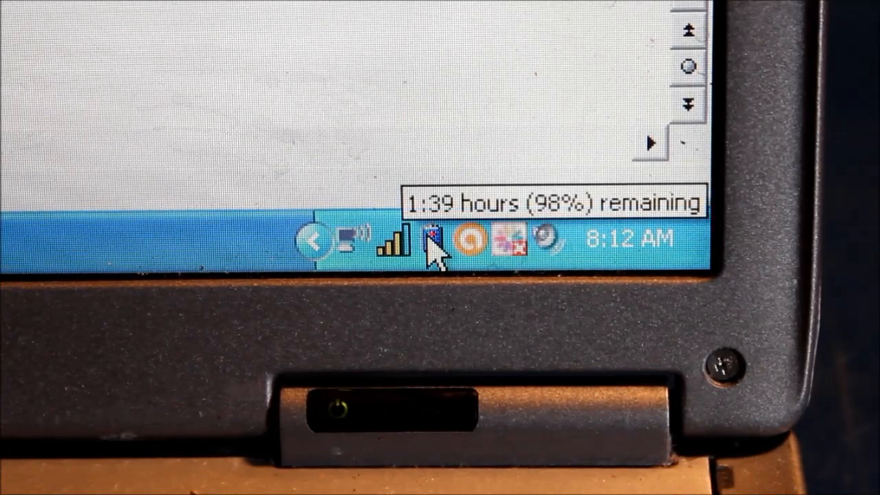